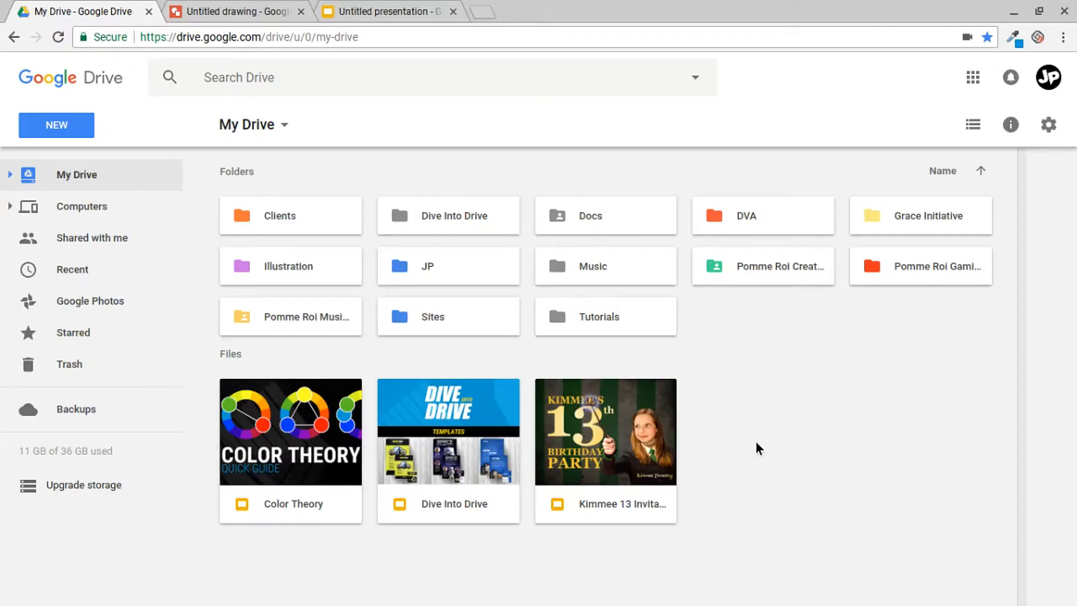
- Navigate Clients into the Business Card folder and load the BA BusCrd Front 01 logo drawing
click(290, 215)
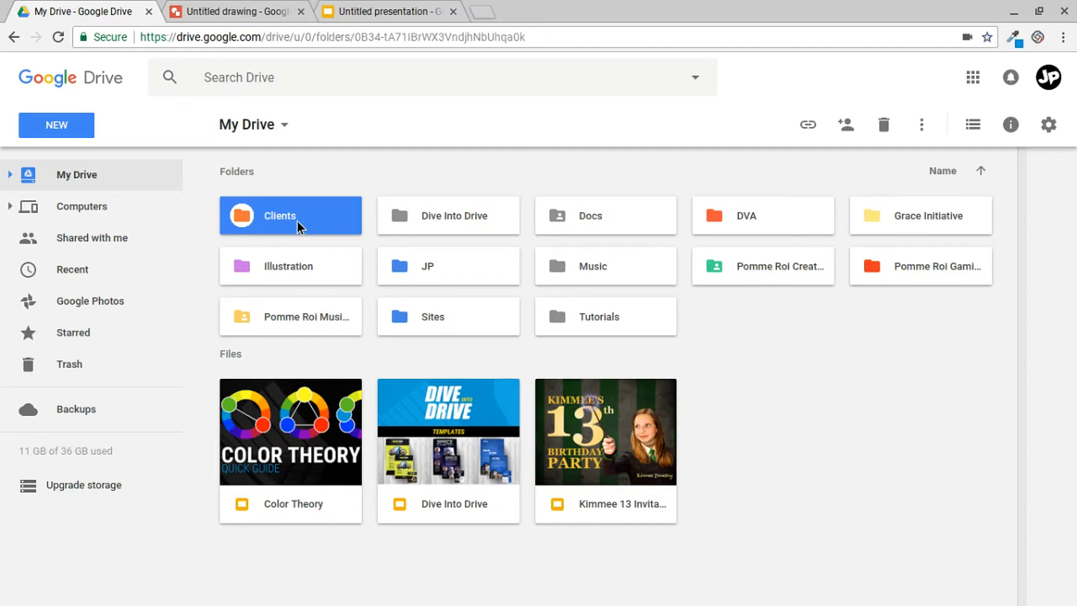
double_click(290, 216)
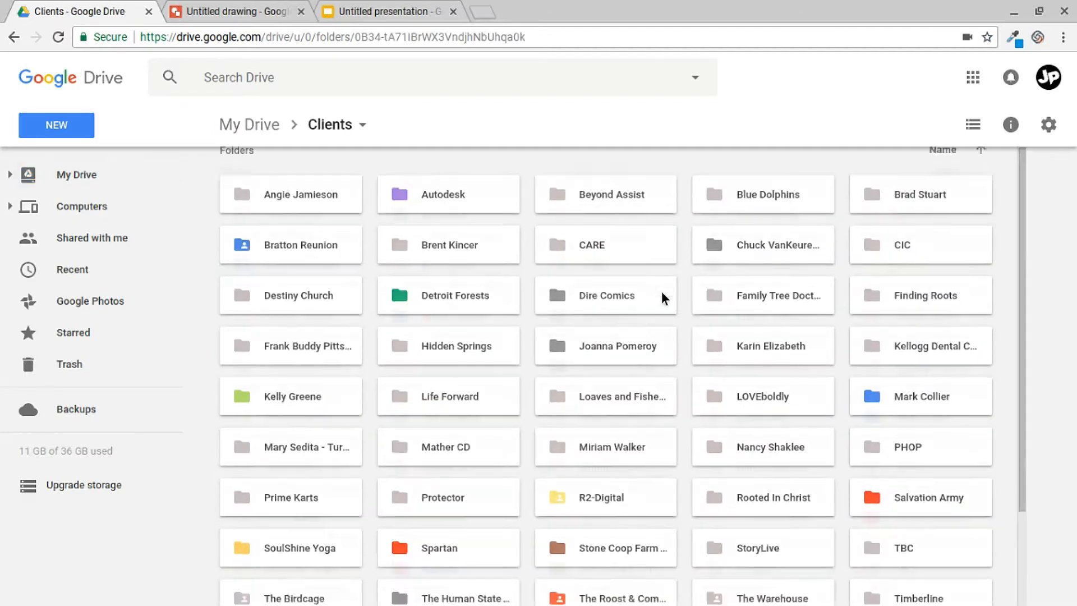
scroll(down, 3)
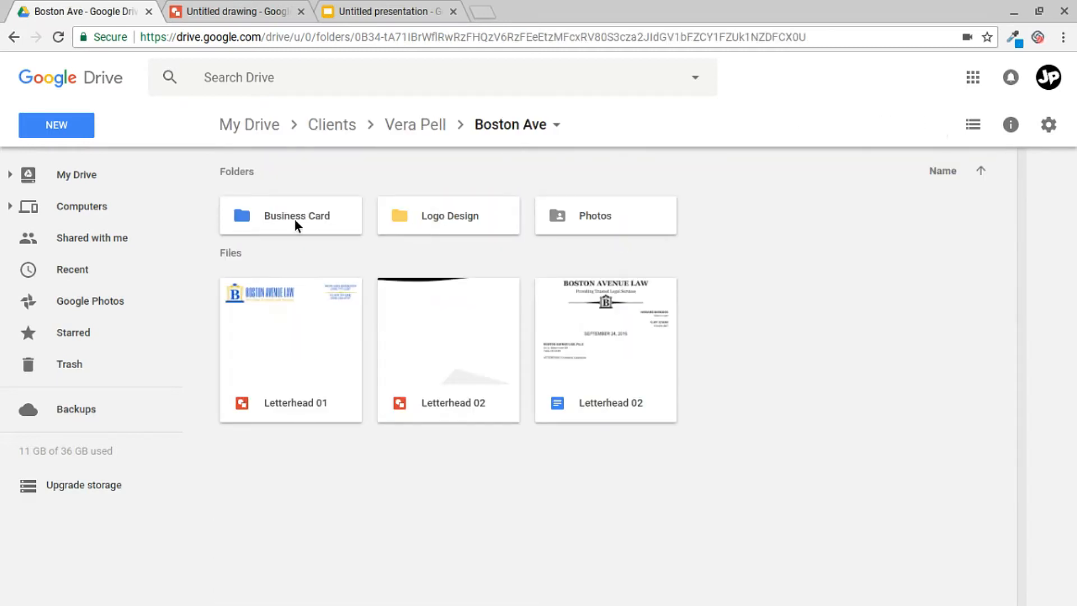
double_click(297, 216)
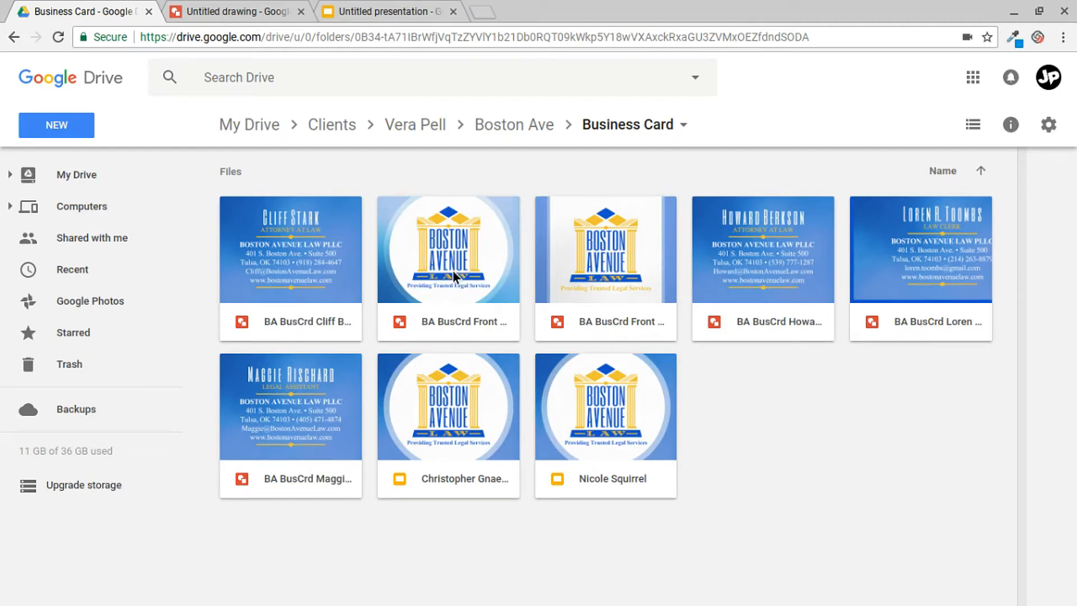
double_click(448, 250)
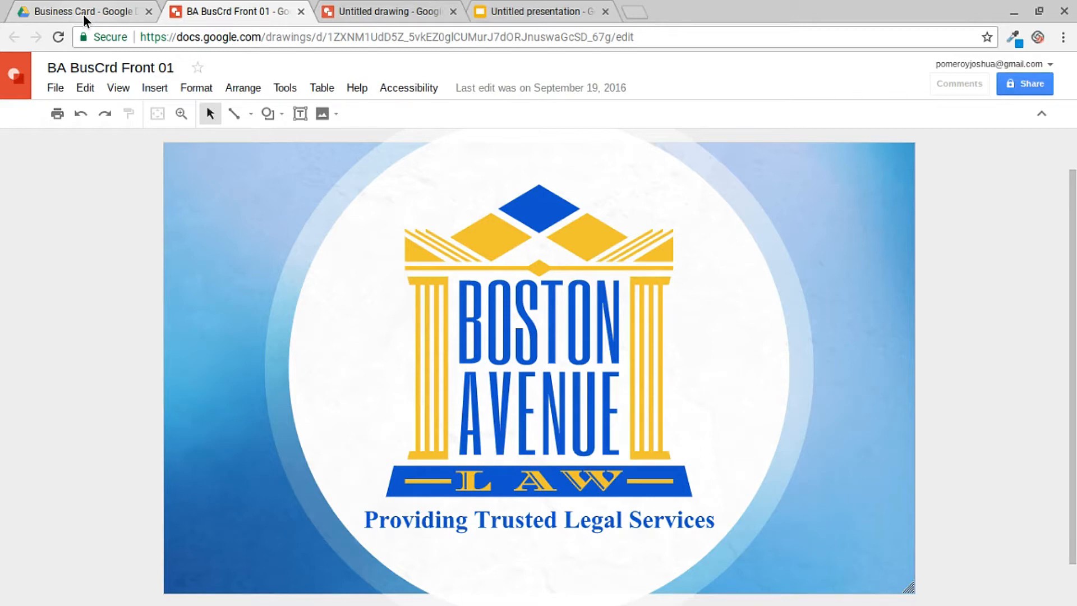
click(82, 11)
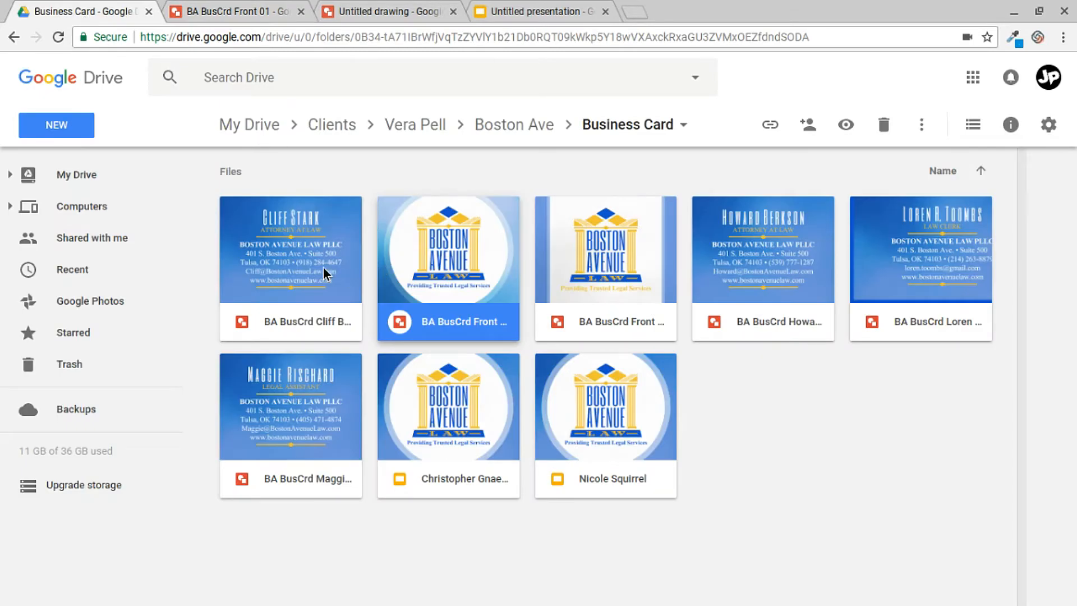
double_click(289, 249)
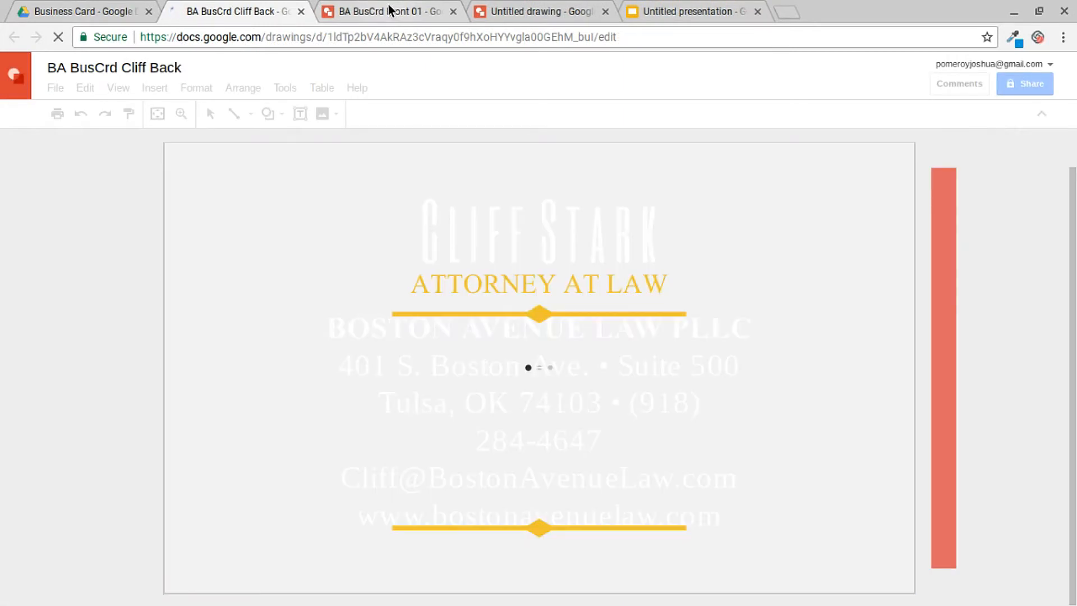
click(387, 11)
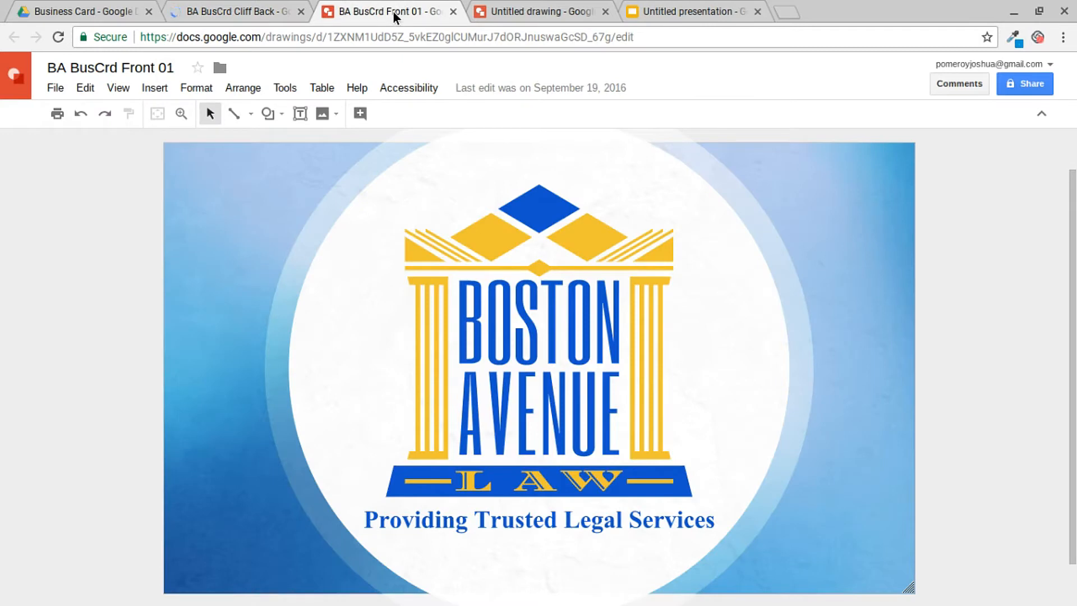
mouse_move(394, 19)
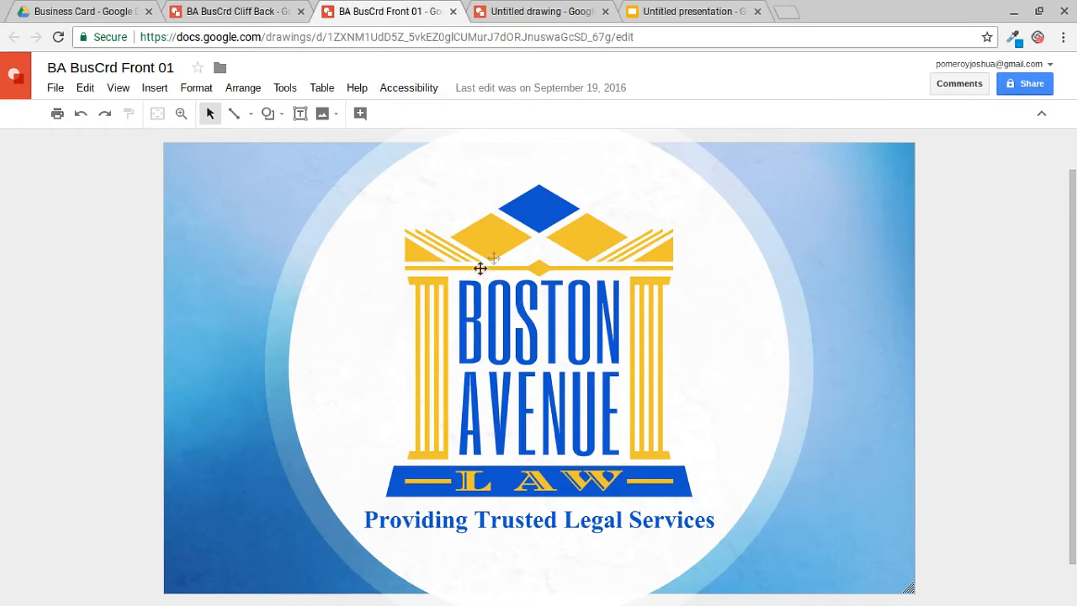
click(236, 11)
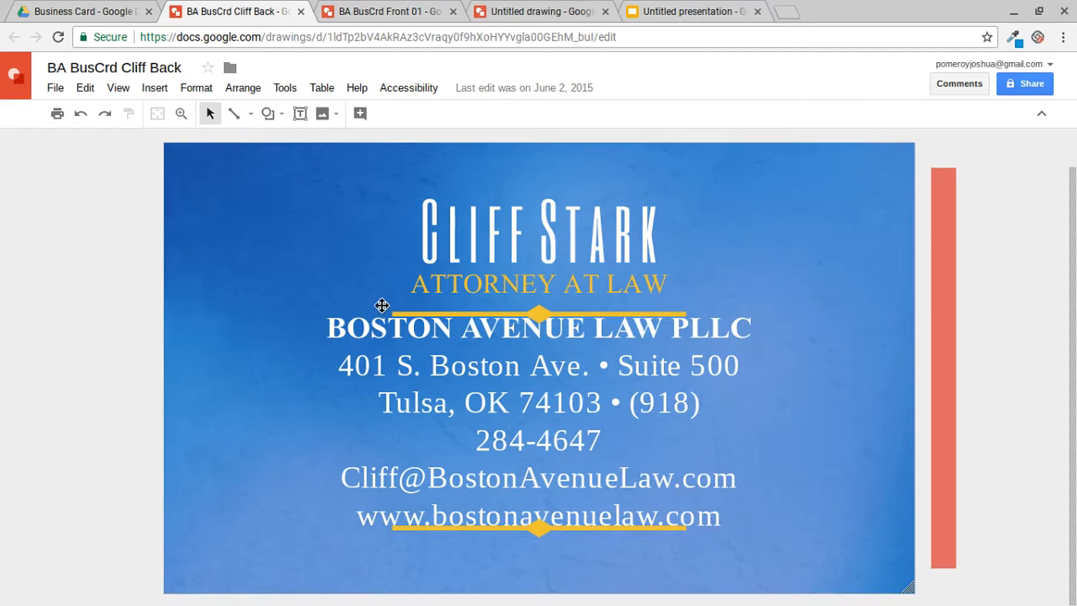
mouse_move(356, 371)
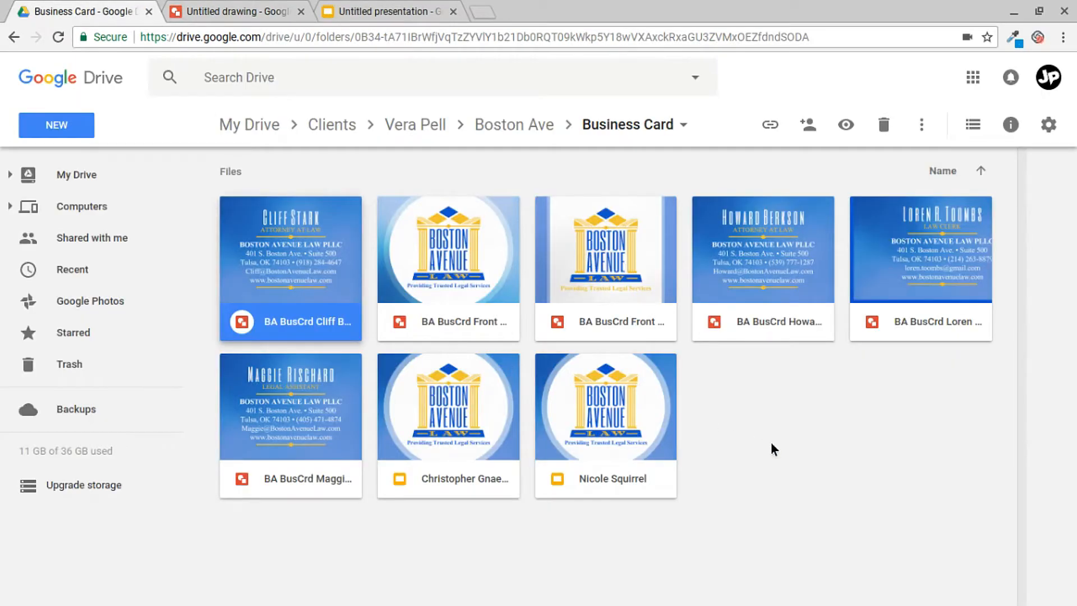
double_click(448, 407)
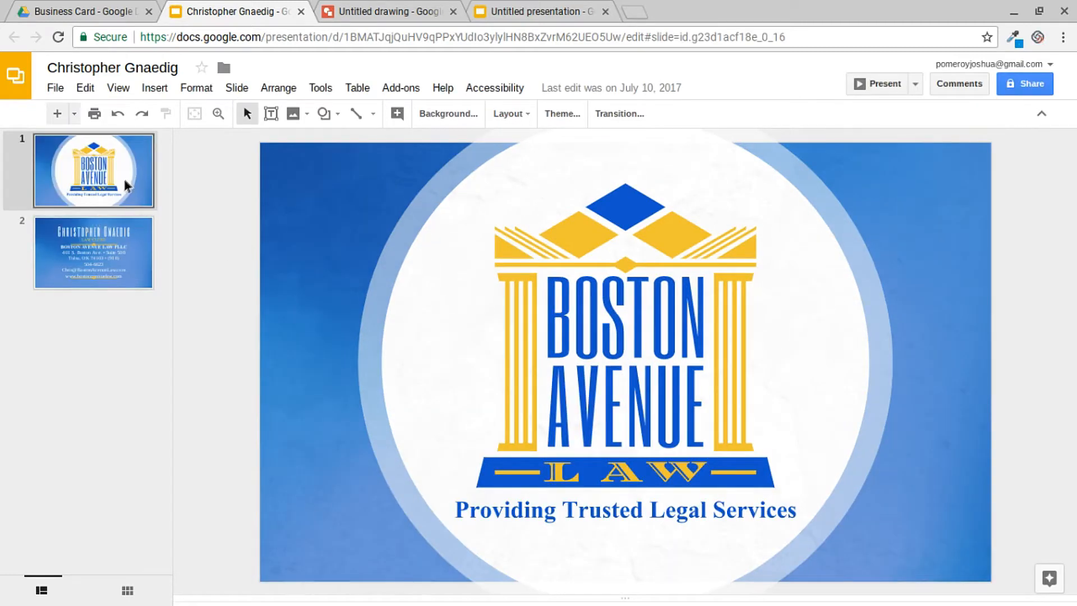
click(93, 253)
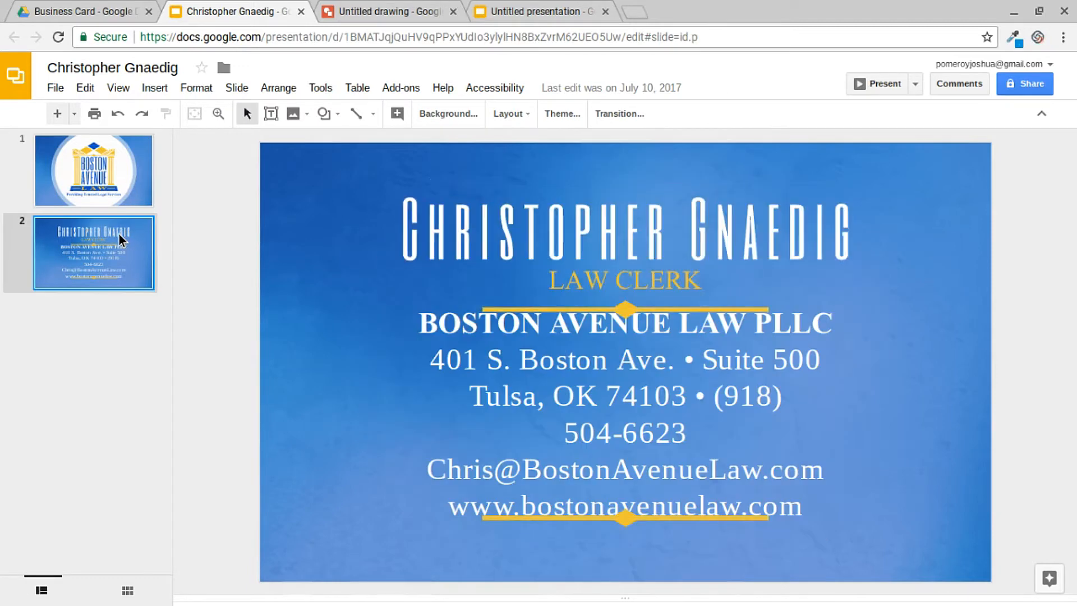
click(95, 169)
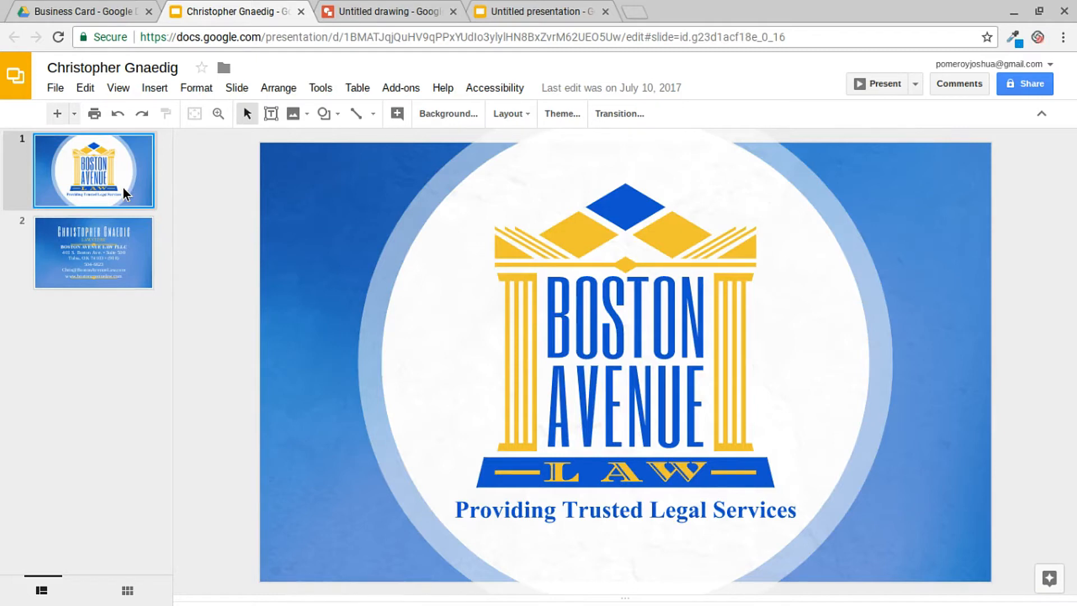
click(127, 590)
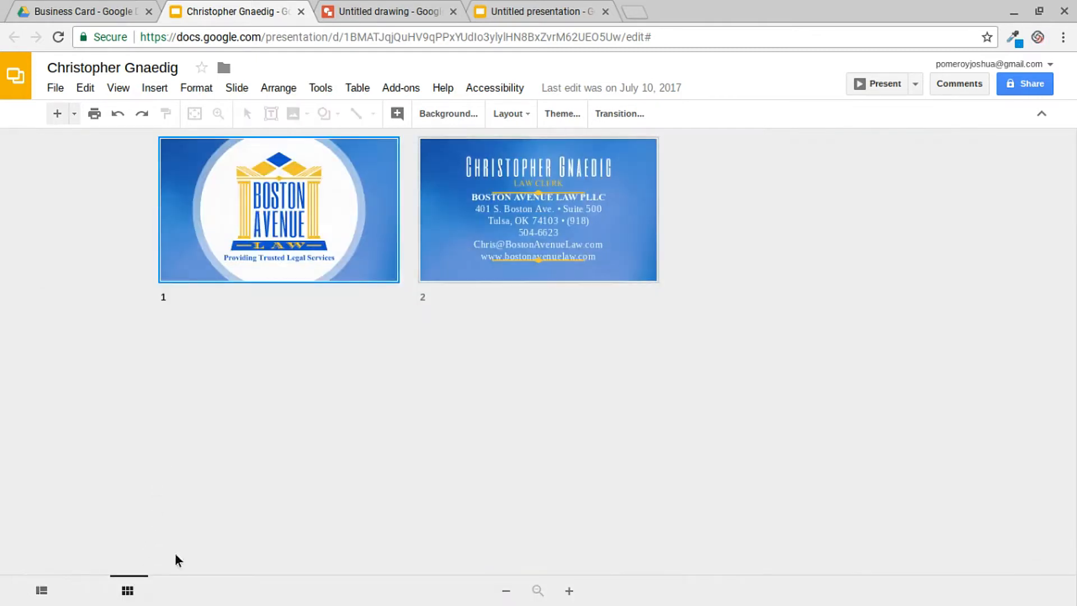
mouse_move(357, 176)
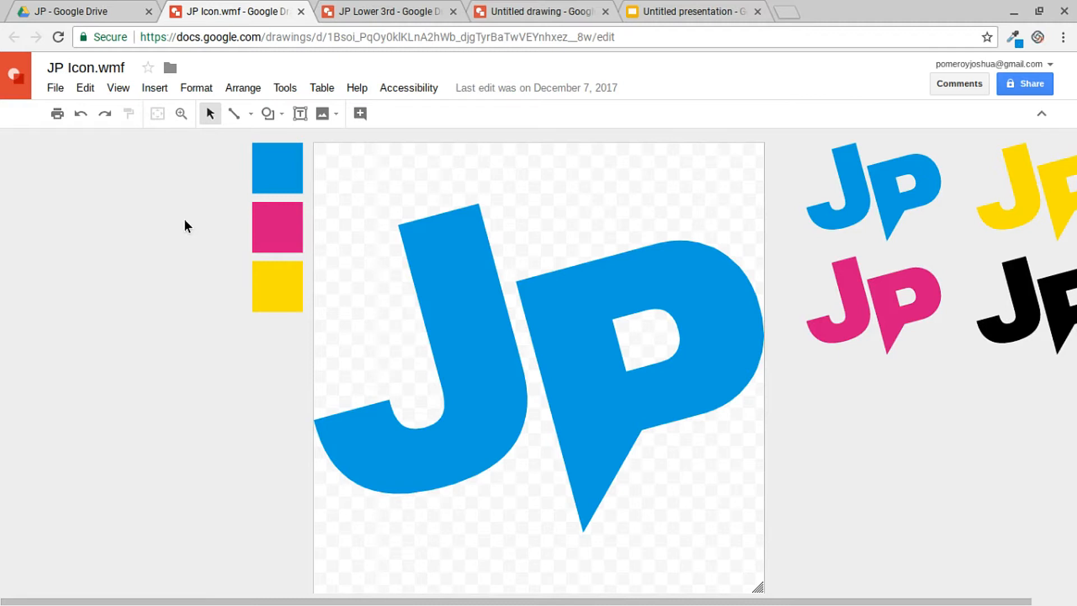
click(690, 11)
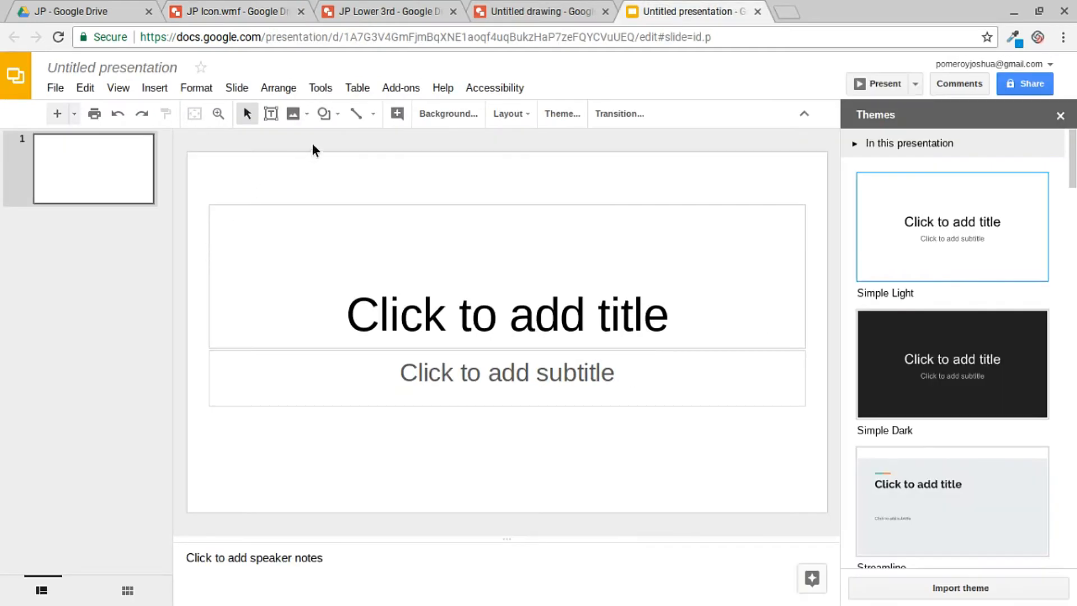
click(448, 113)
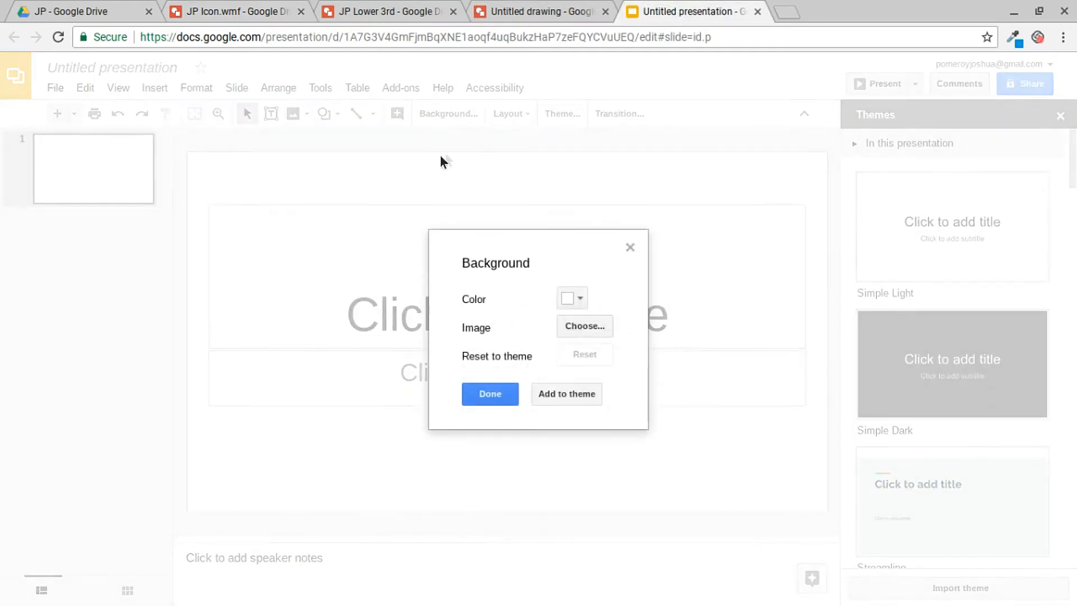
click(572, 299)
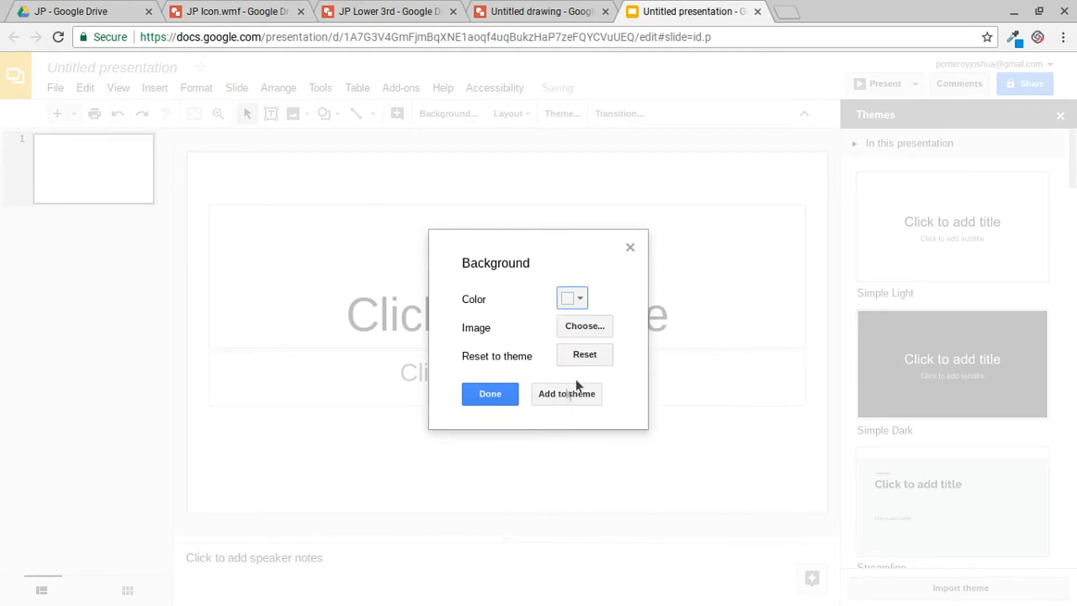
click(489, 394)
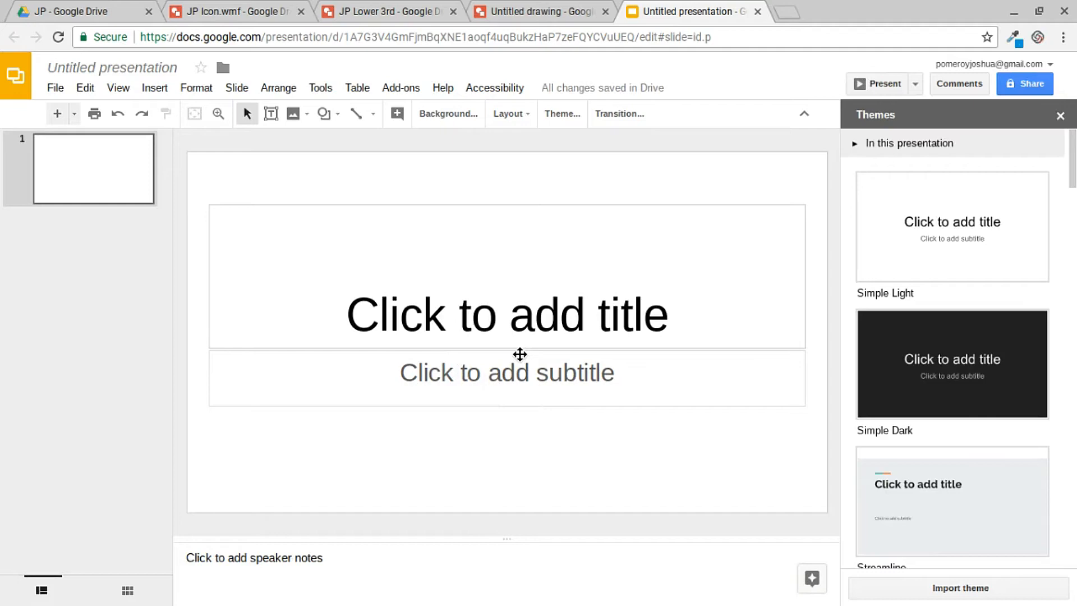
click(234, 11)
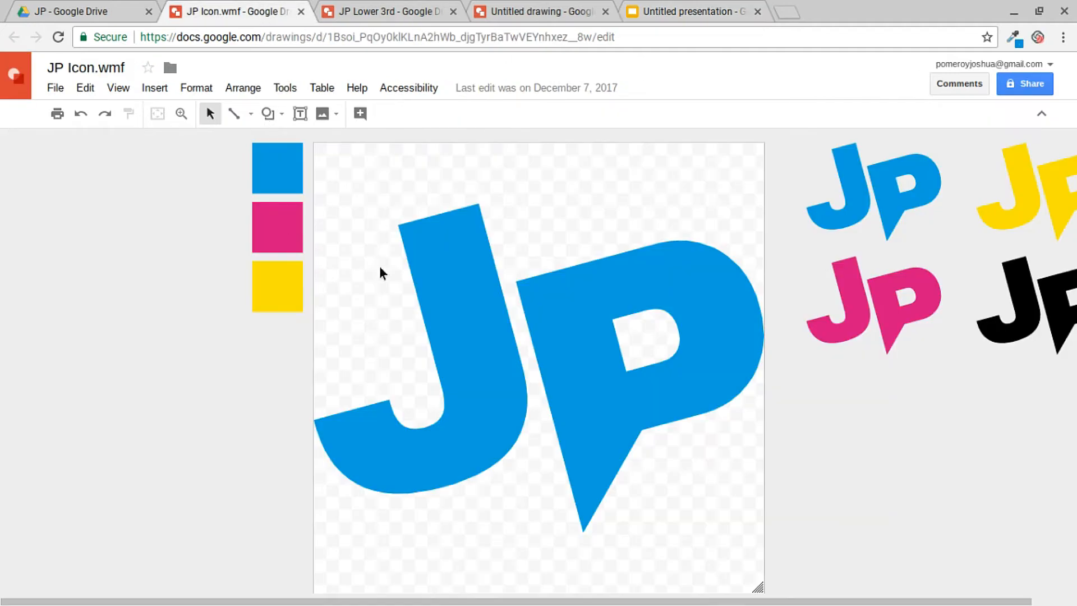
mouse_move(580, 185)
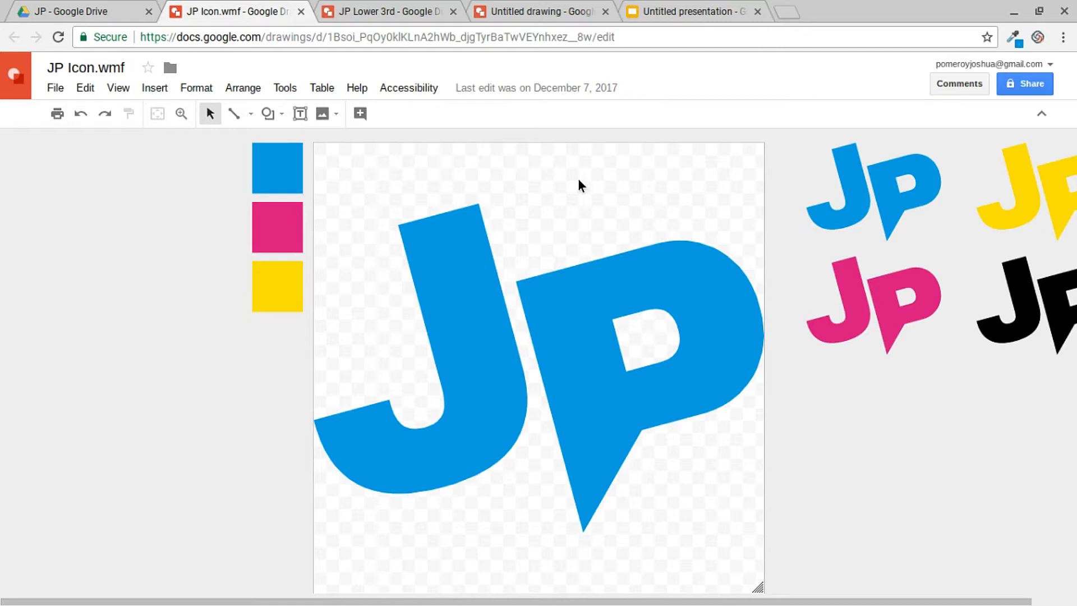
- Browse the JP Icon's download formats, view the JP Lower 3rd drawing, then the untitled presentation
click(53, 88)
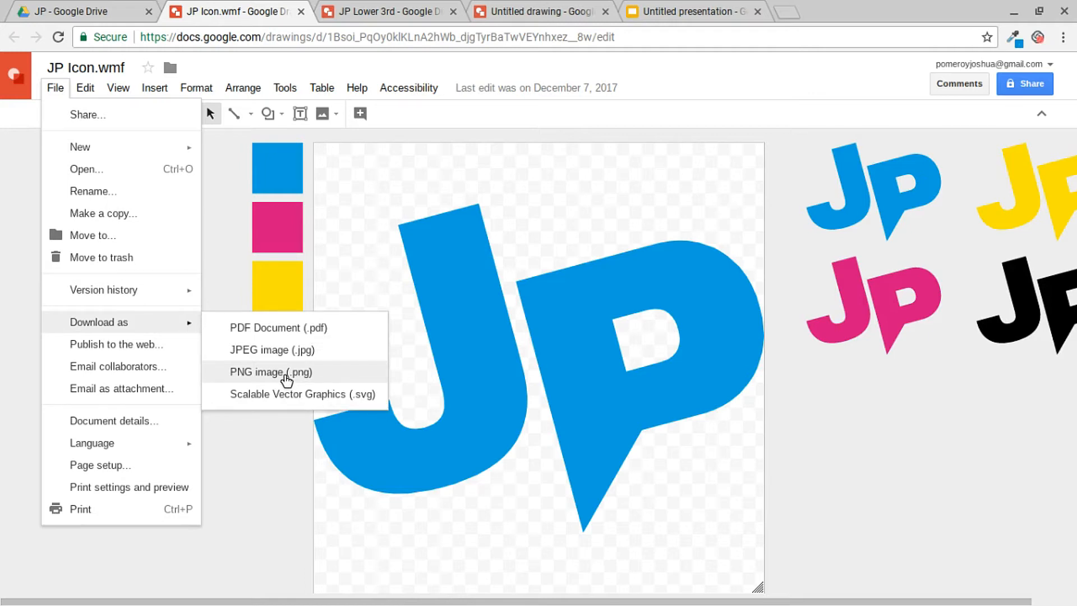
mouse_move(270, 356)
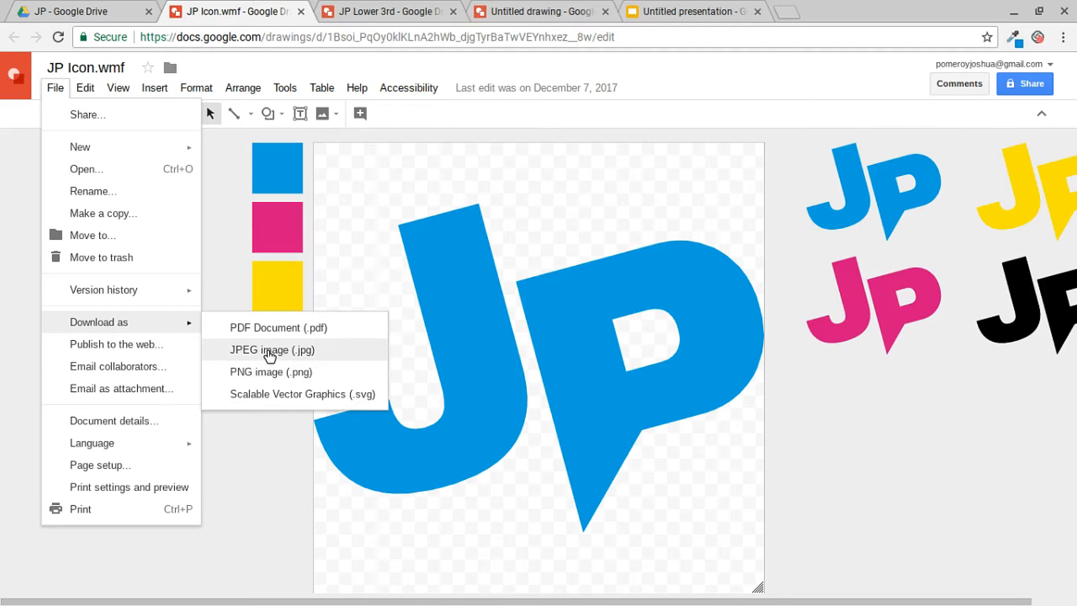
mouse_move(269, 363)
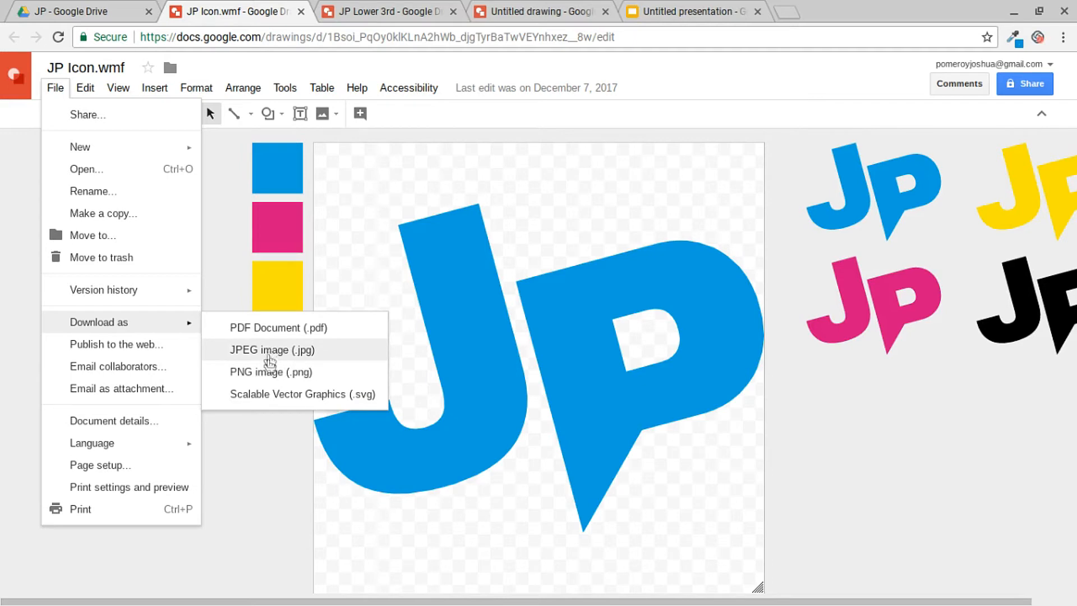
mouse_move(275, 371)
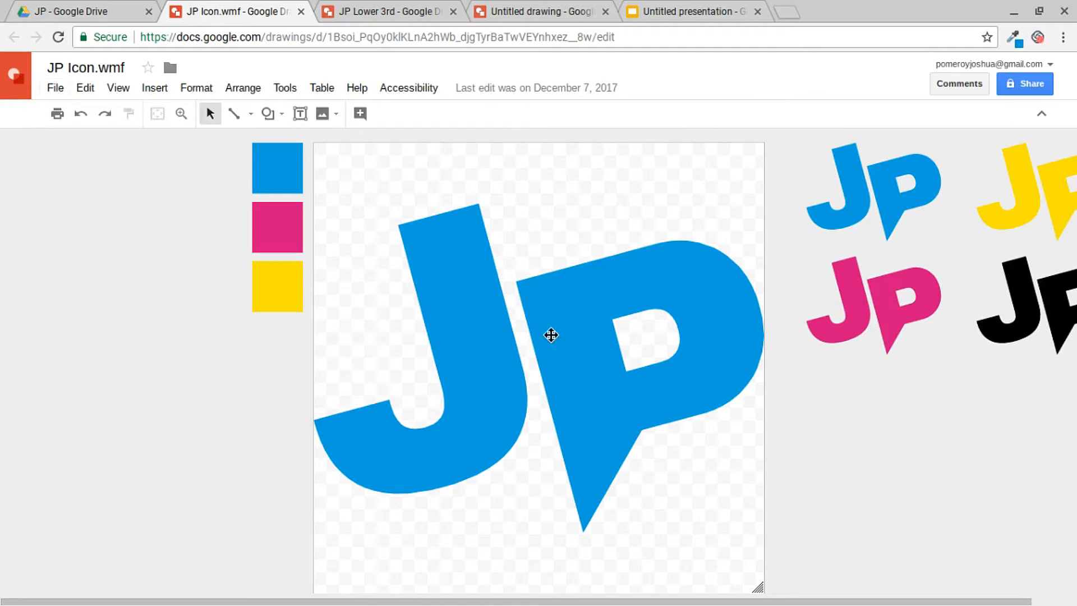
click(550, 336)
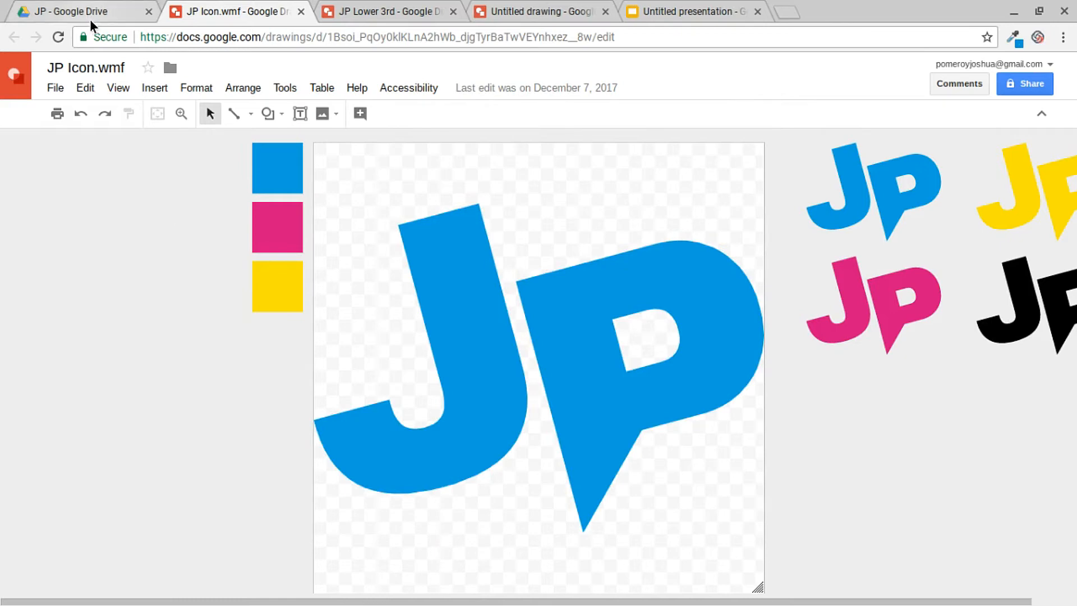
click(389, 11)
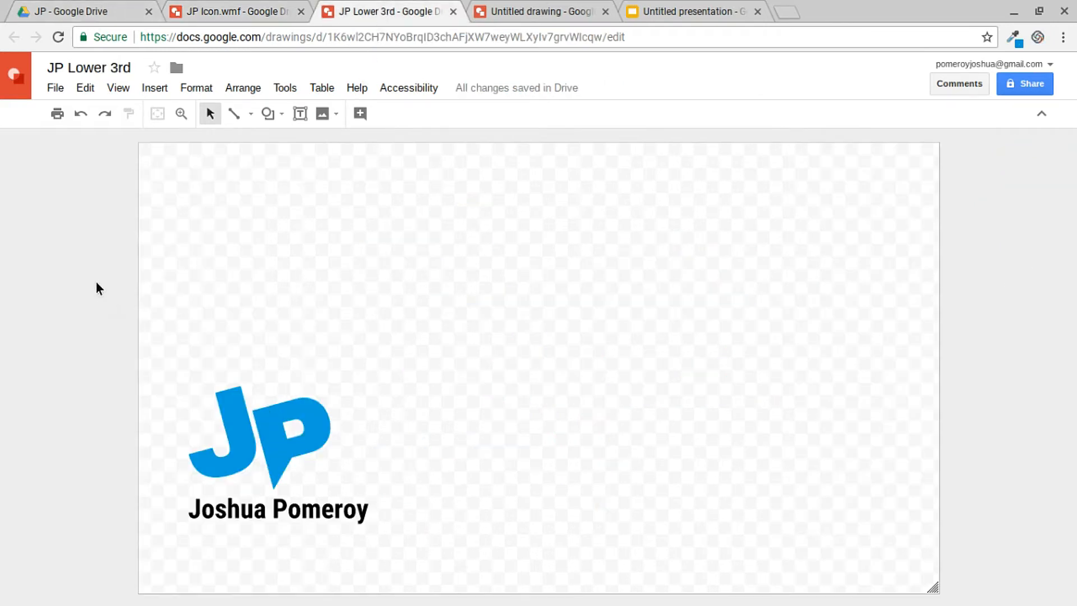
mouse_move(69, 256)
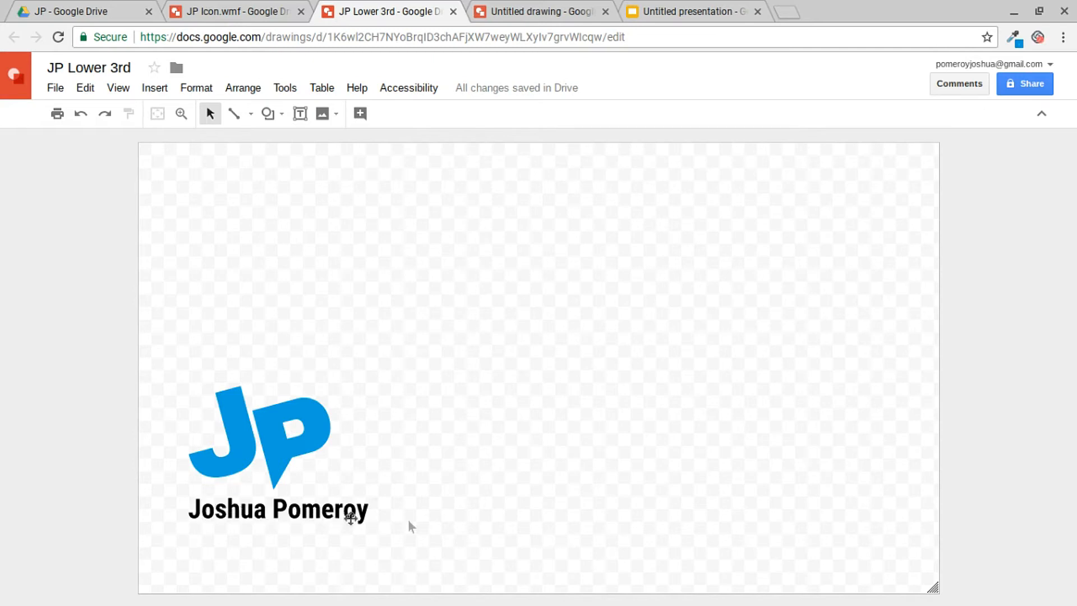
mouse_move(385, 518)
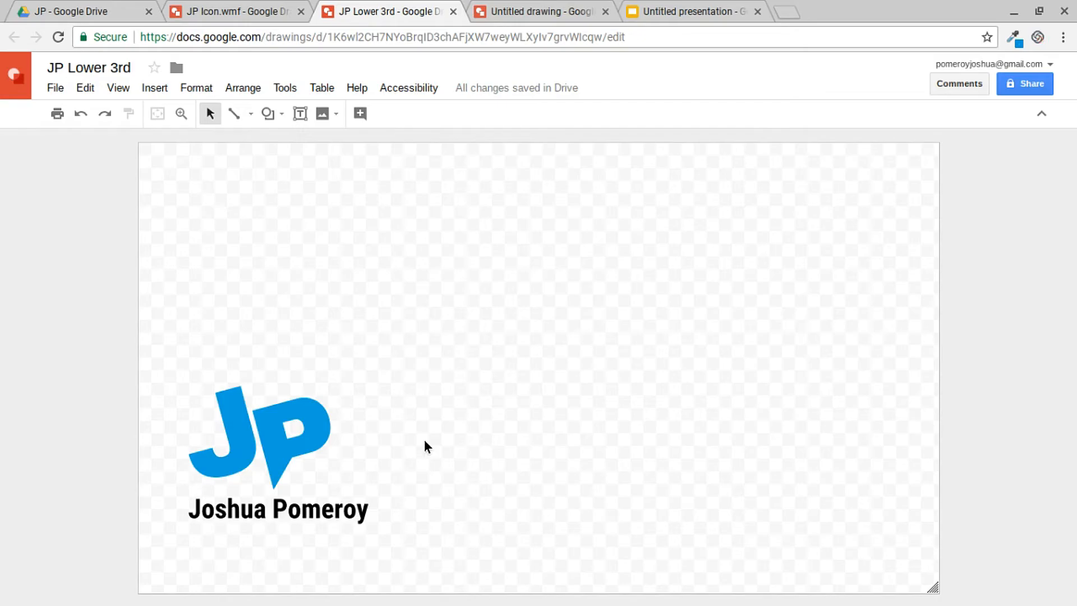
click(694, 11)
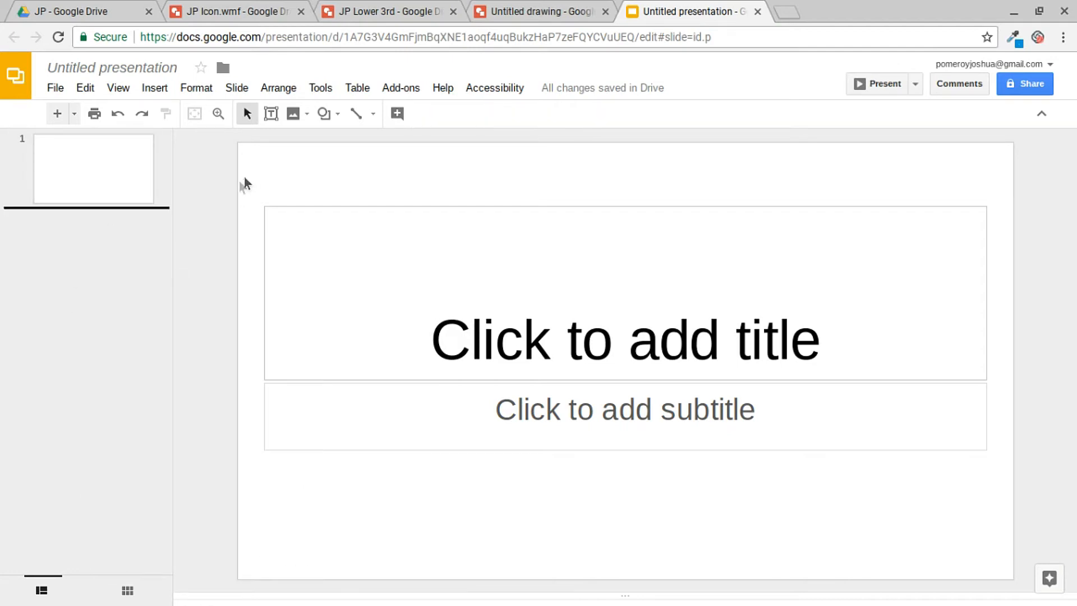
- Enter the master editor via Slide > Edit master on the Simple Light theme
click(237, 88)
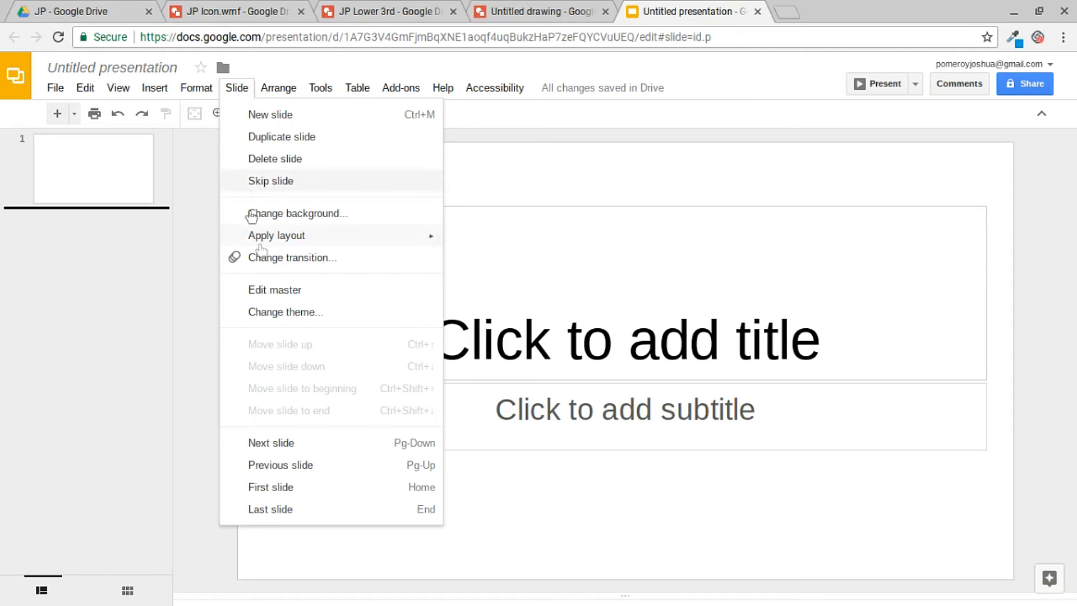
click(274, 289)
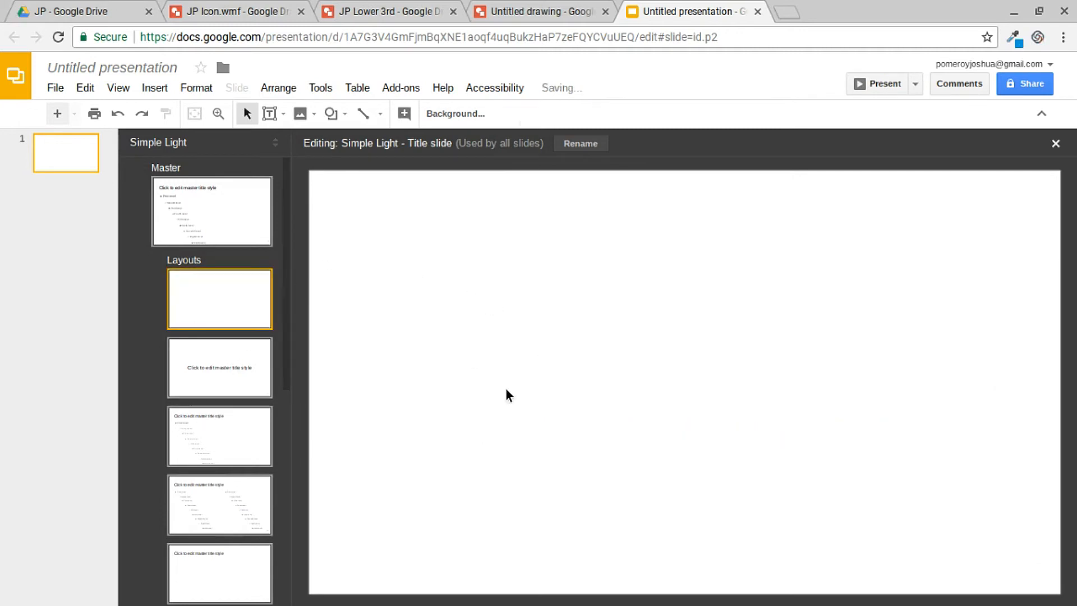
- Insert a web-searched 'paper texture' crumpled green image onto the Title slide layout and exit the master
click(154, 88)
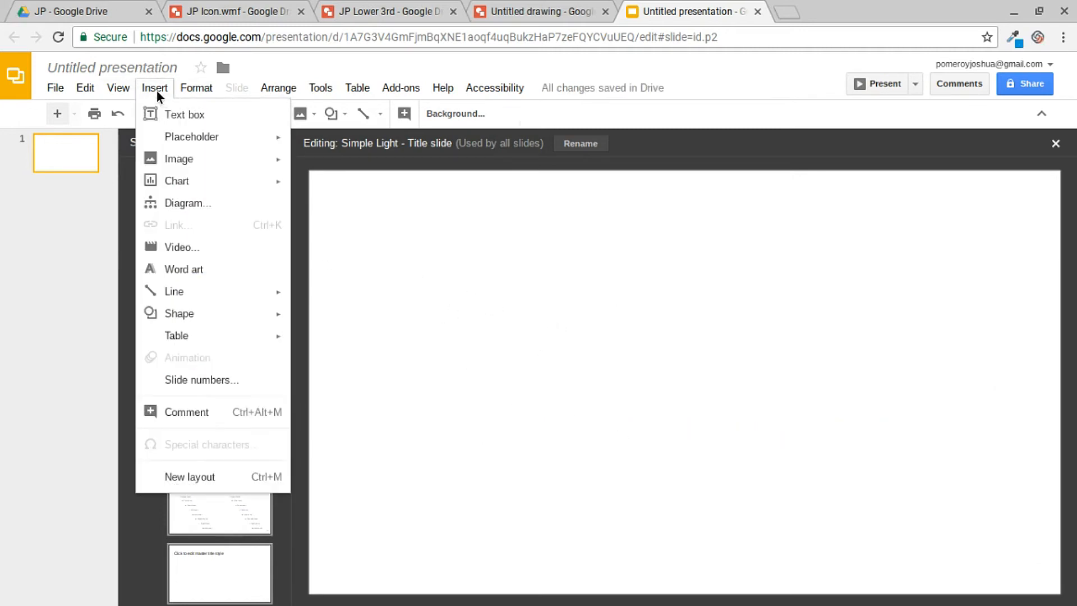
mouse_move(178, 158)
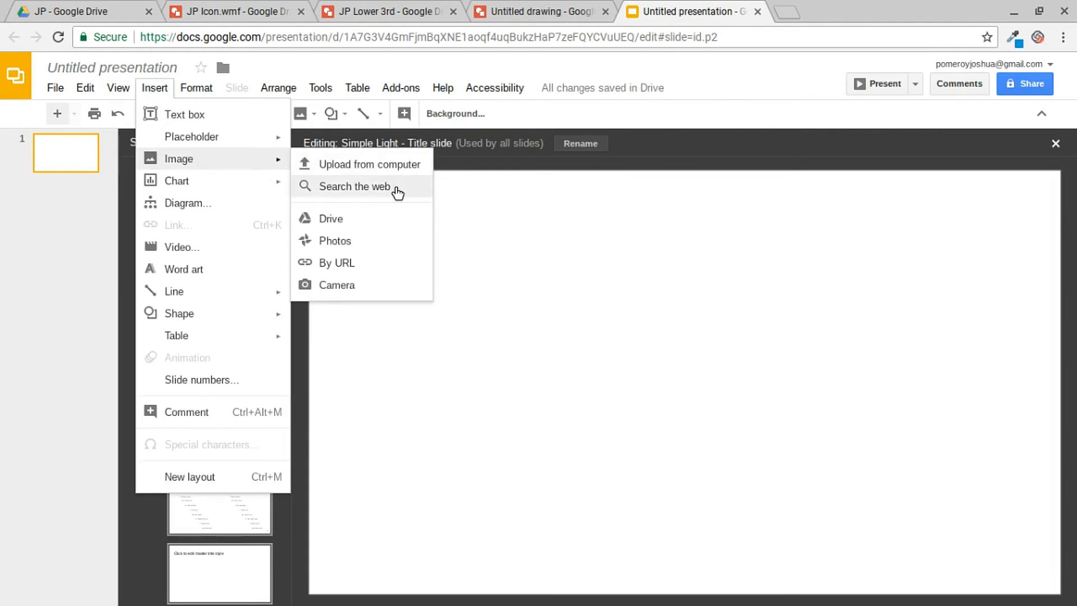
click(354, 187)
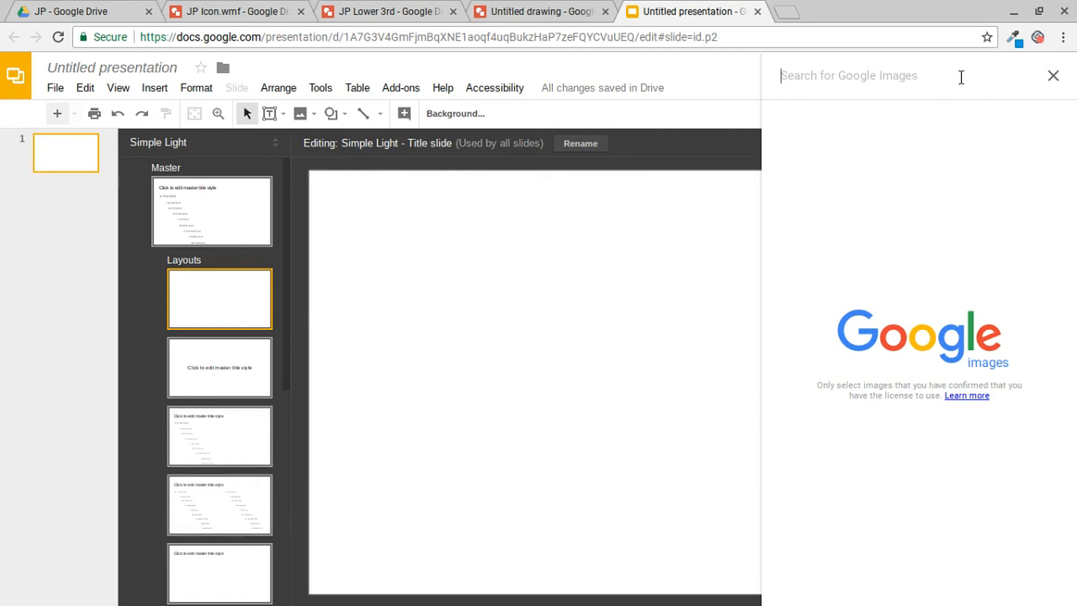
text(paper texture)
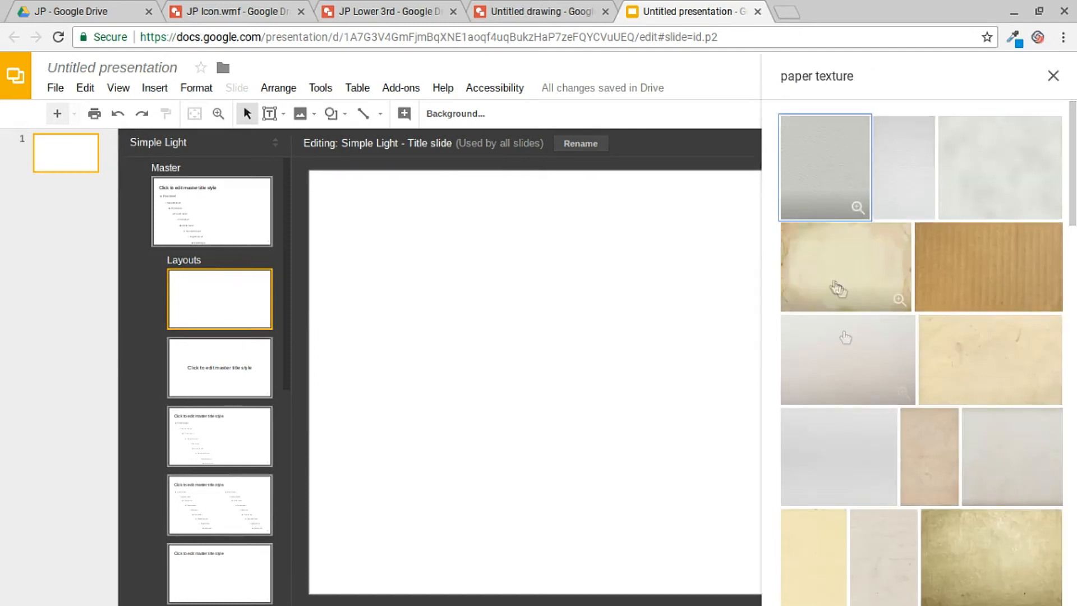
scroll(down, 3)
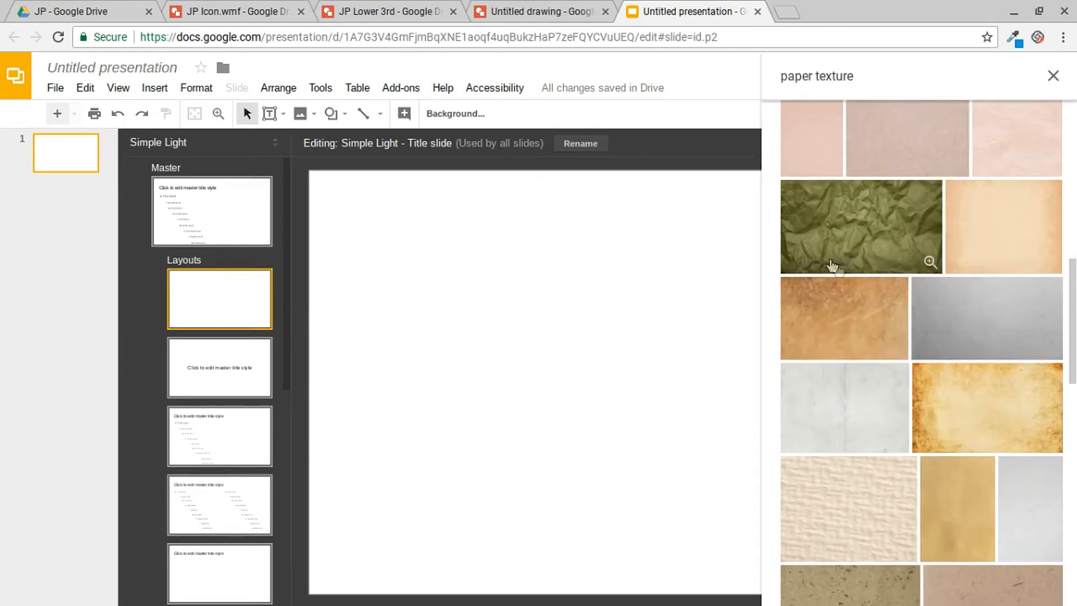
click(861, 227)
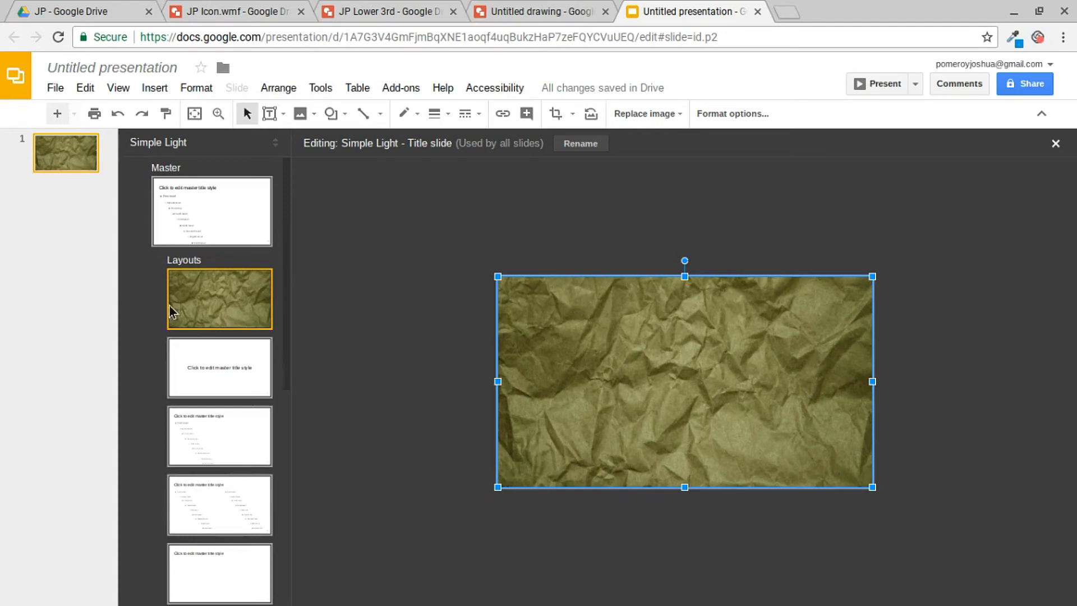
click(1057, 143)
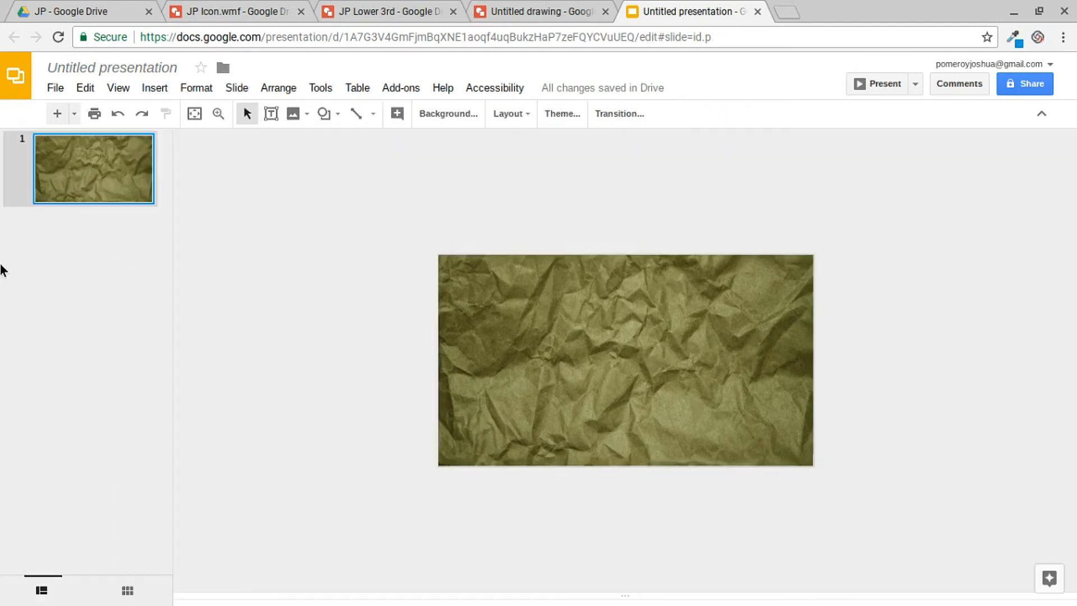
- Add a second slide and apply the textured Title slide layout to it
right_click(93, 168)
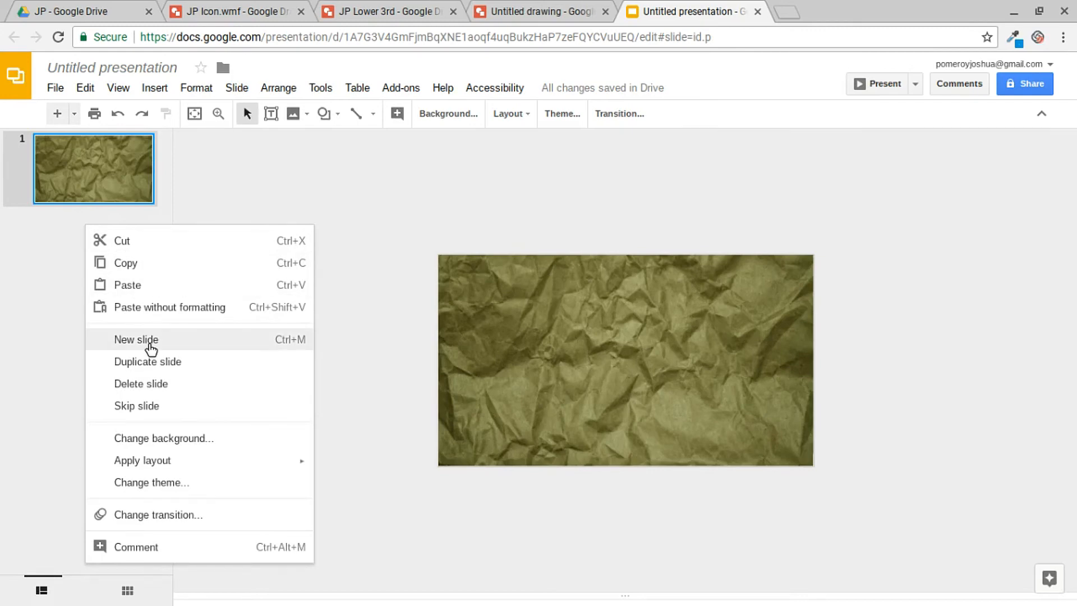
click(136, 339)
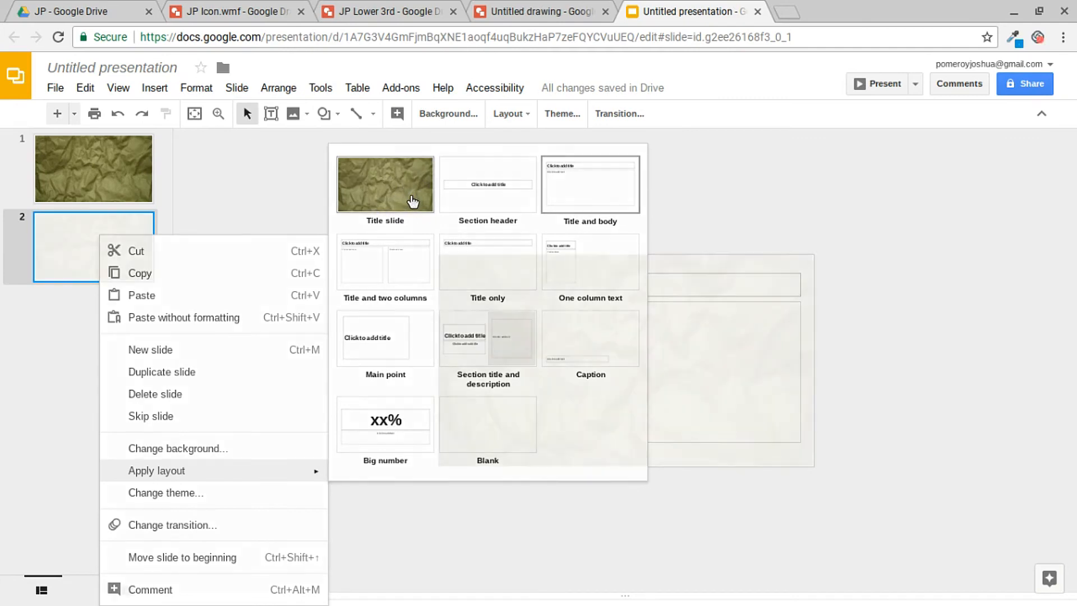
click(385, 183)
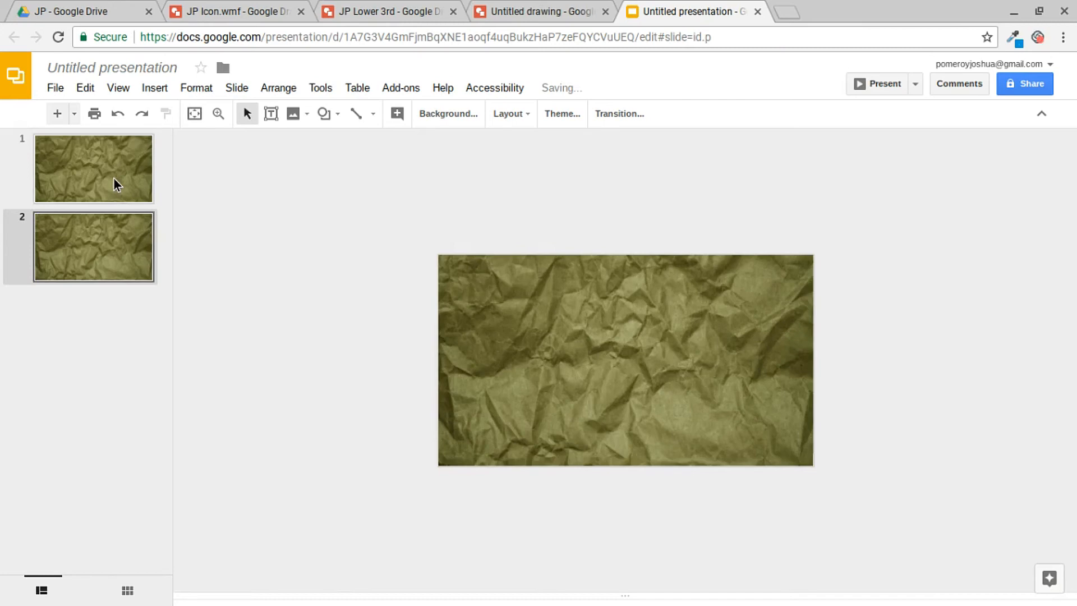
click(94, 246)
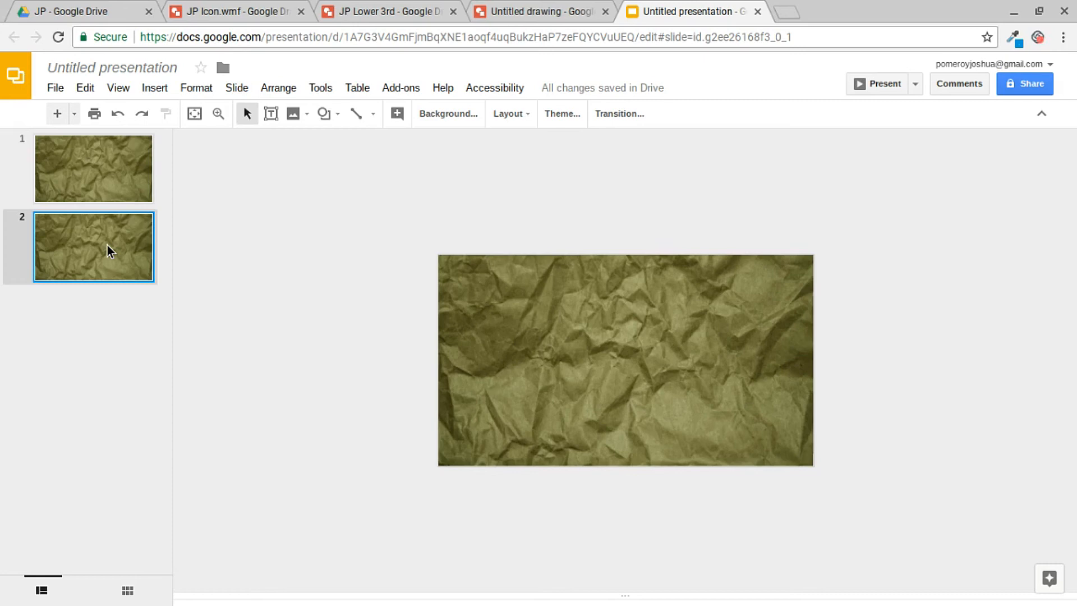
mouse_move(268, 362)
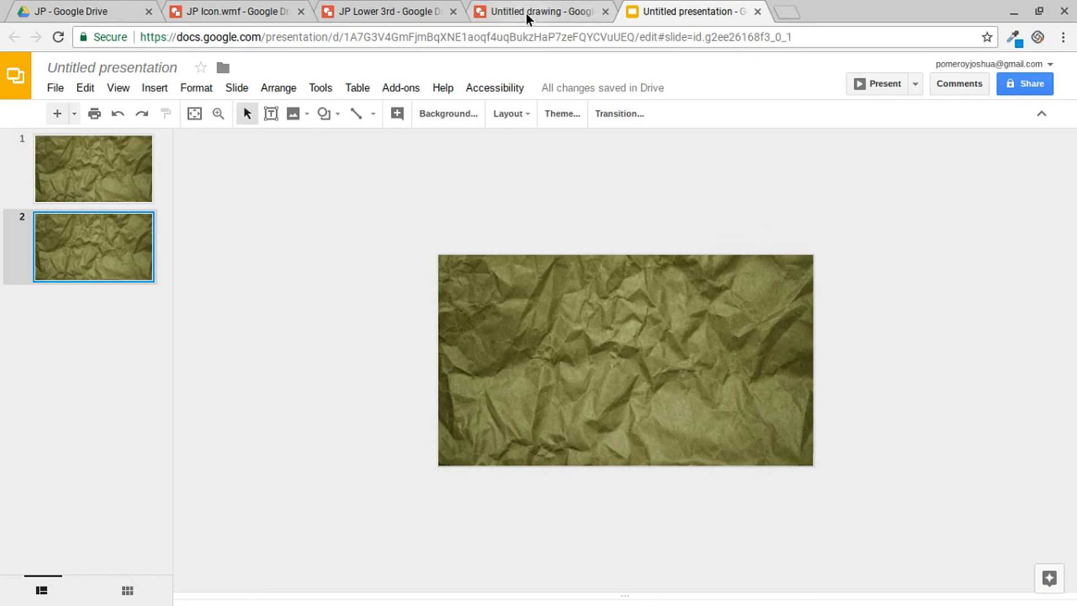
- Download the current textured slide as a PNG image via File > Download as
click(54, 87)
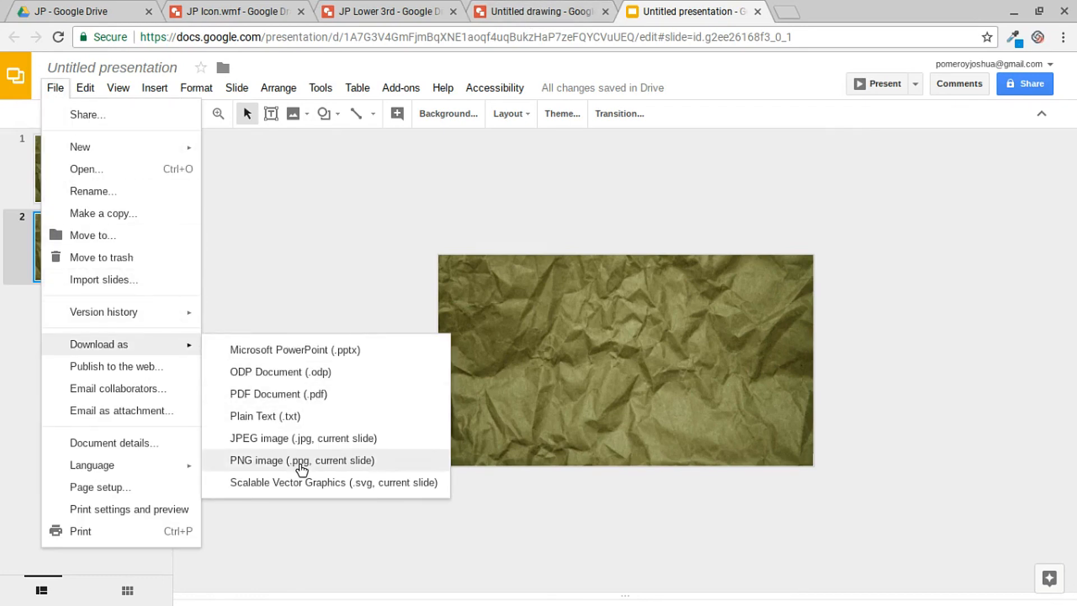
click(302, 460)
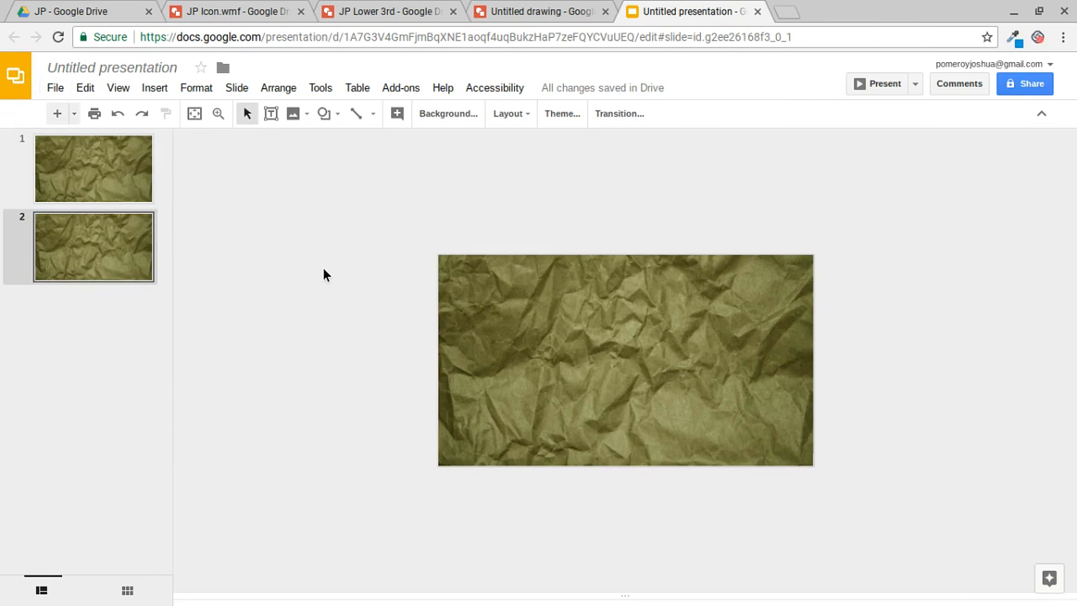
mouse_move(532, 11)
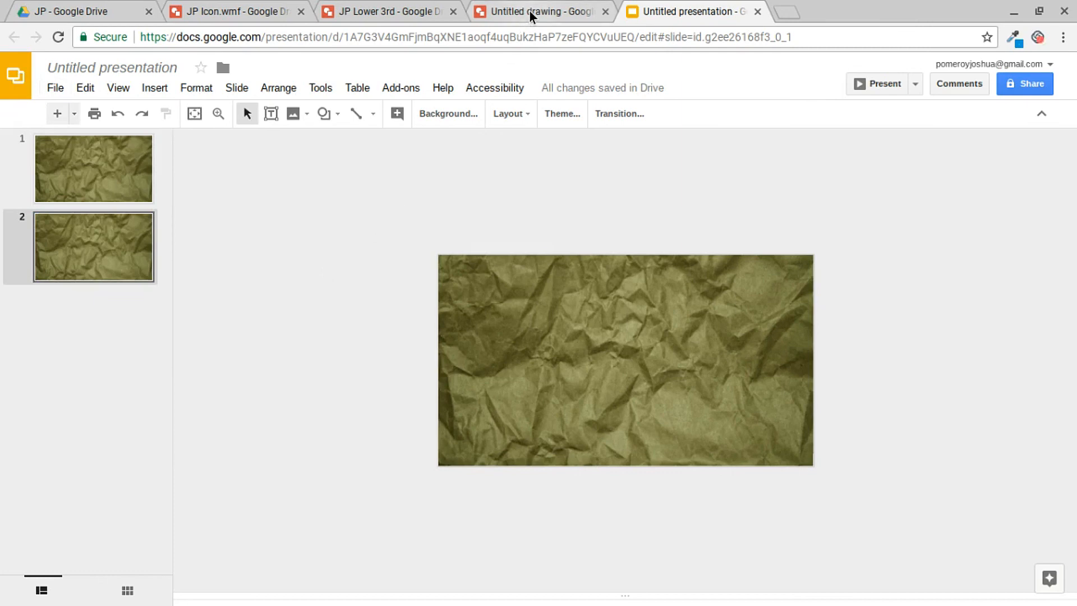
- Switch from the untitled drawing to the JP Lower 3rd drawing with the blue JP logo
click(540, 11)
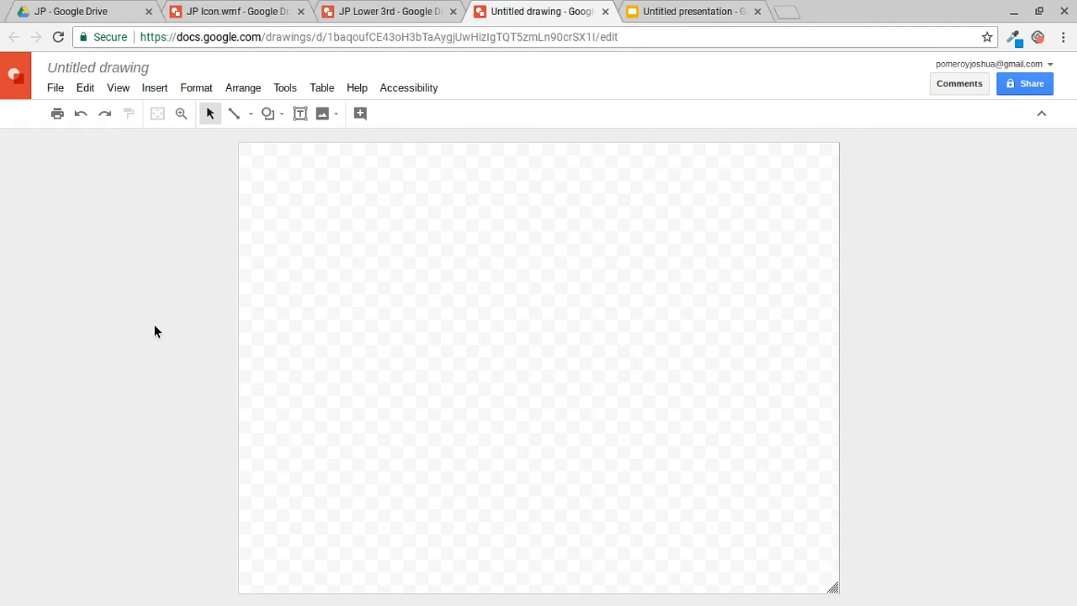
click(385, 11)
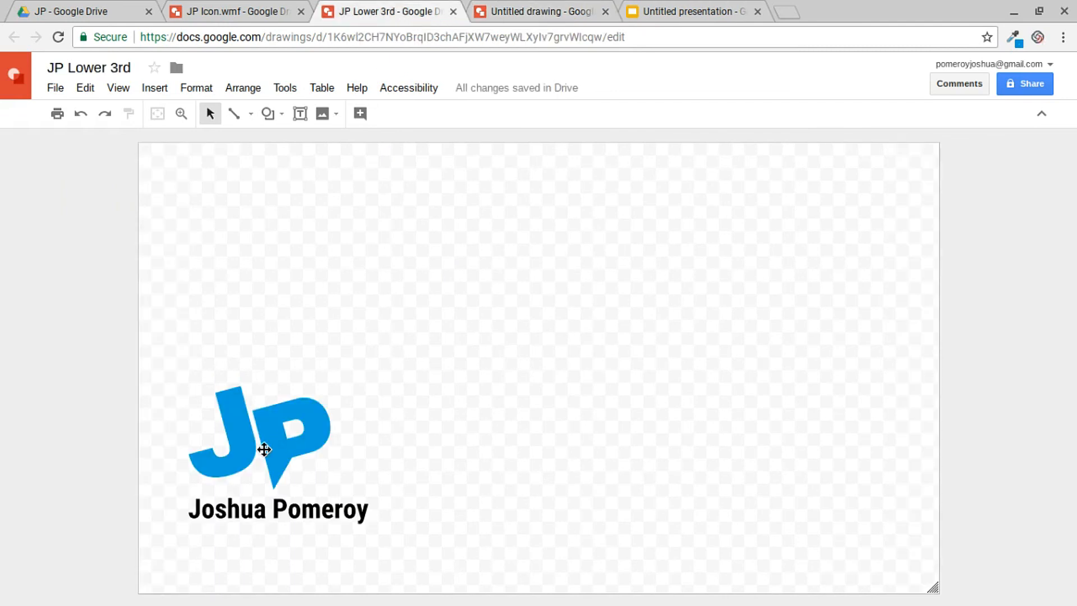
mouse_move(90, 326)
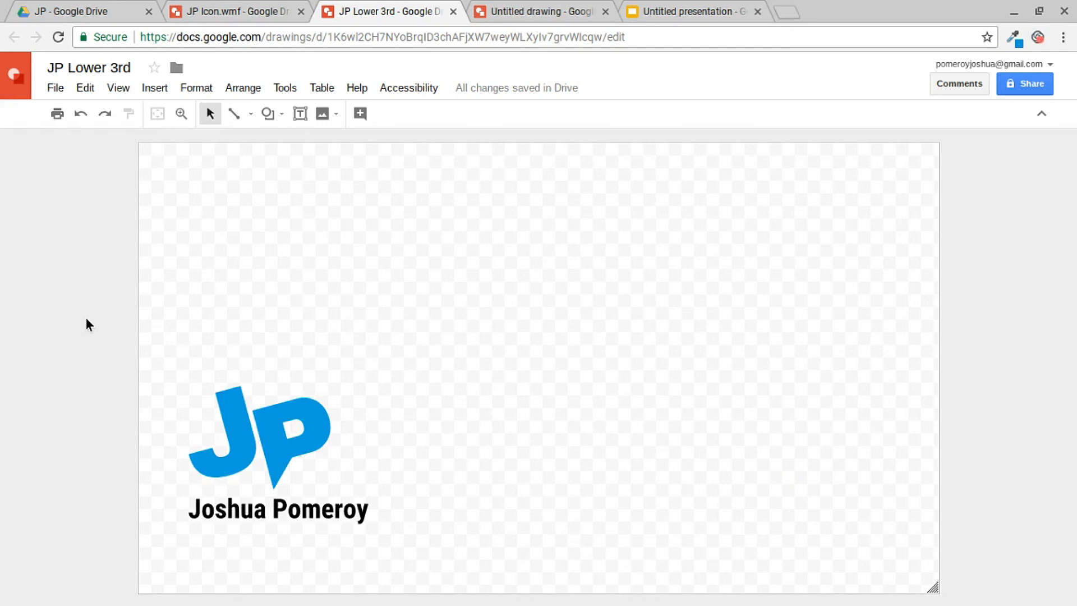
mouse_move(347, 338)
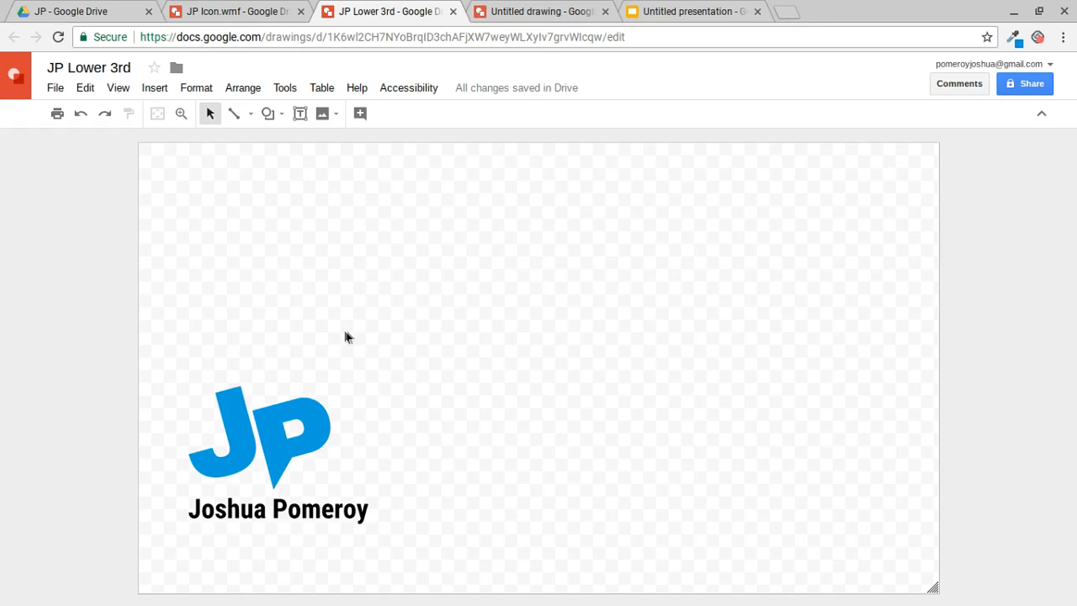